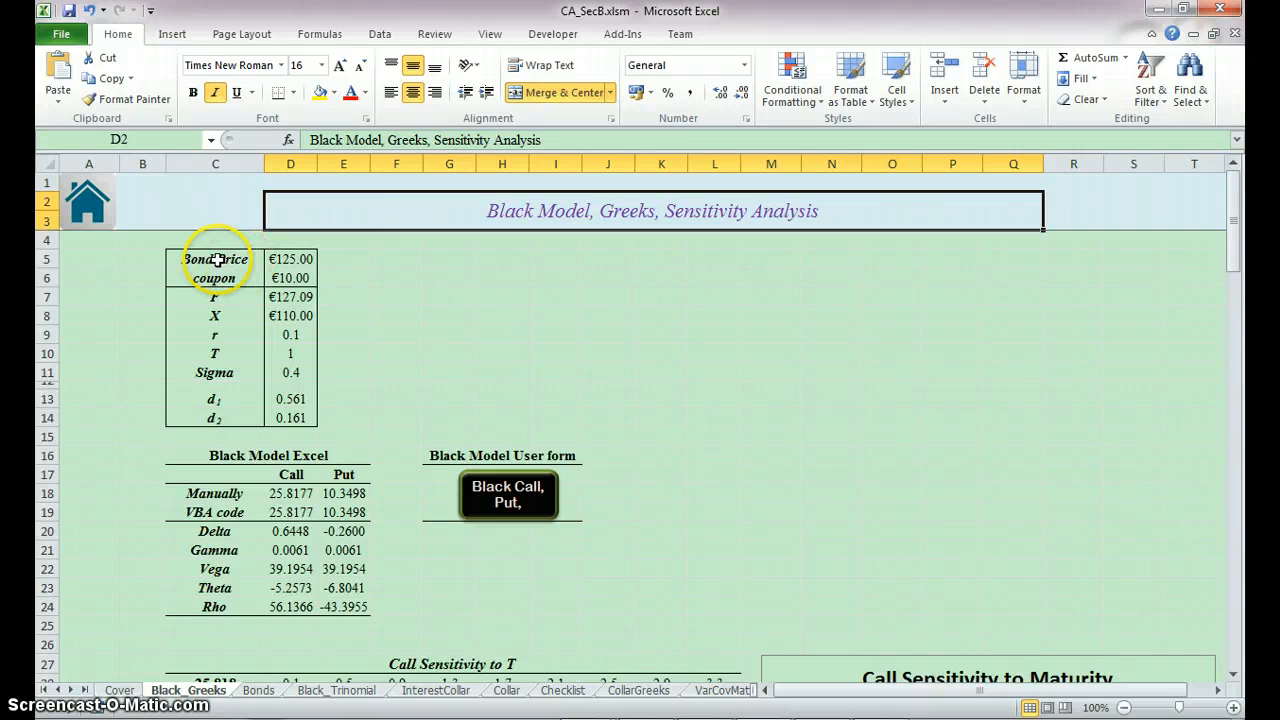
Inspect the Bond Price, coupon, and manually computed call and put price cells
click(215, 259)
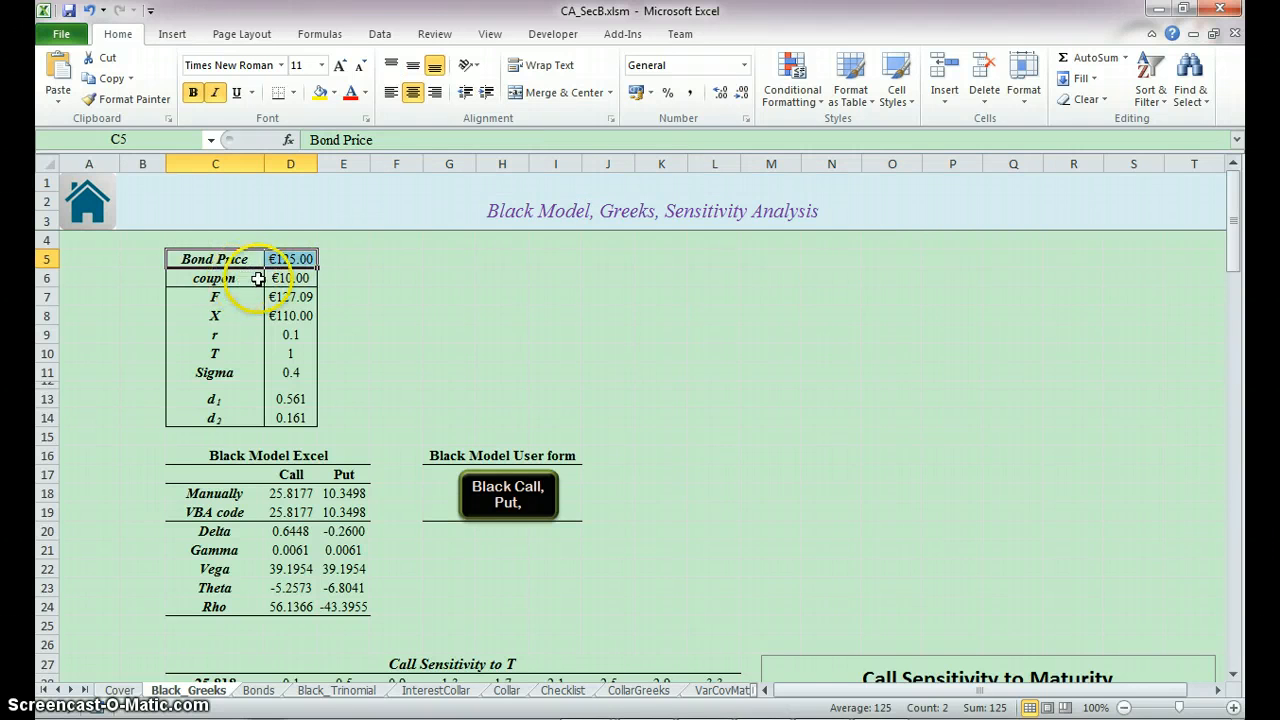
click(290, 278)
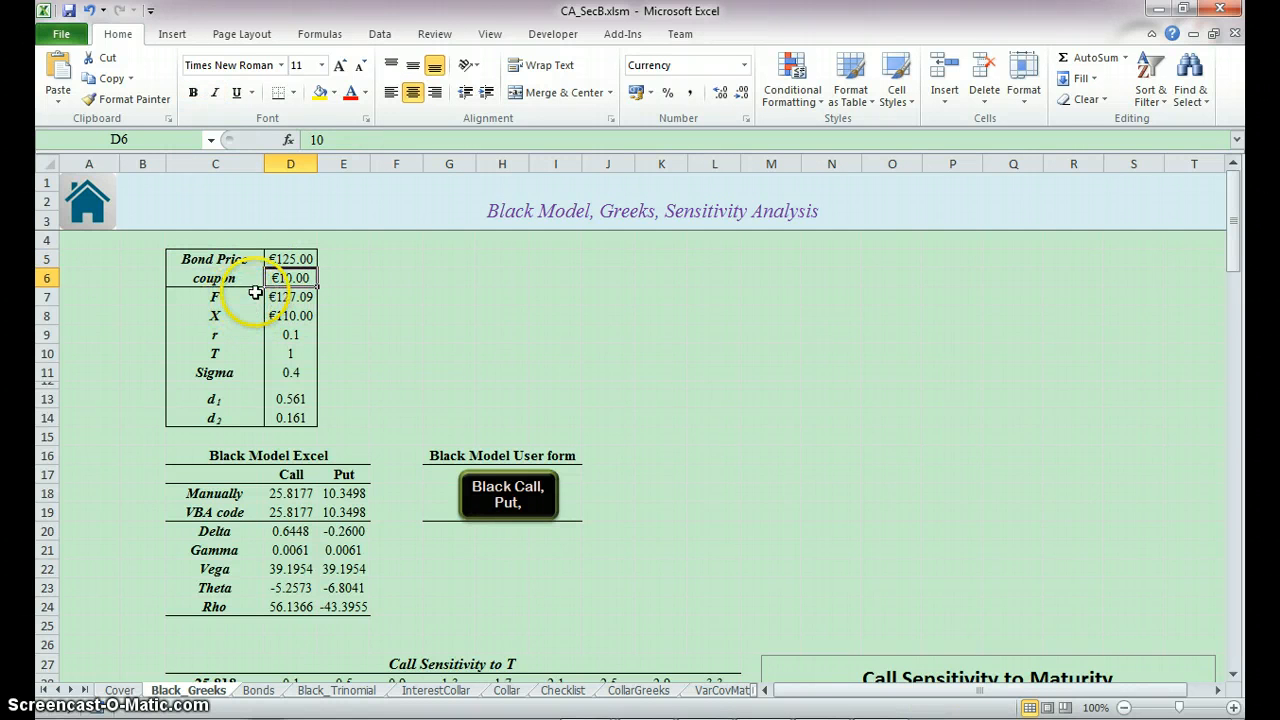
mouse_move(268, 500)
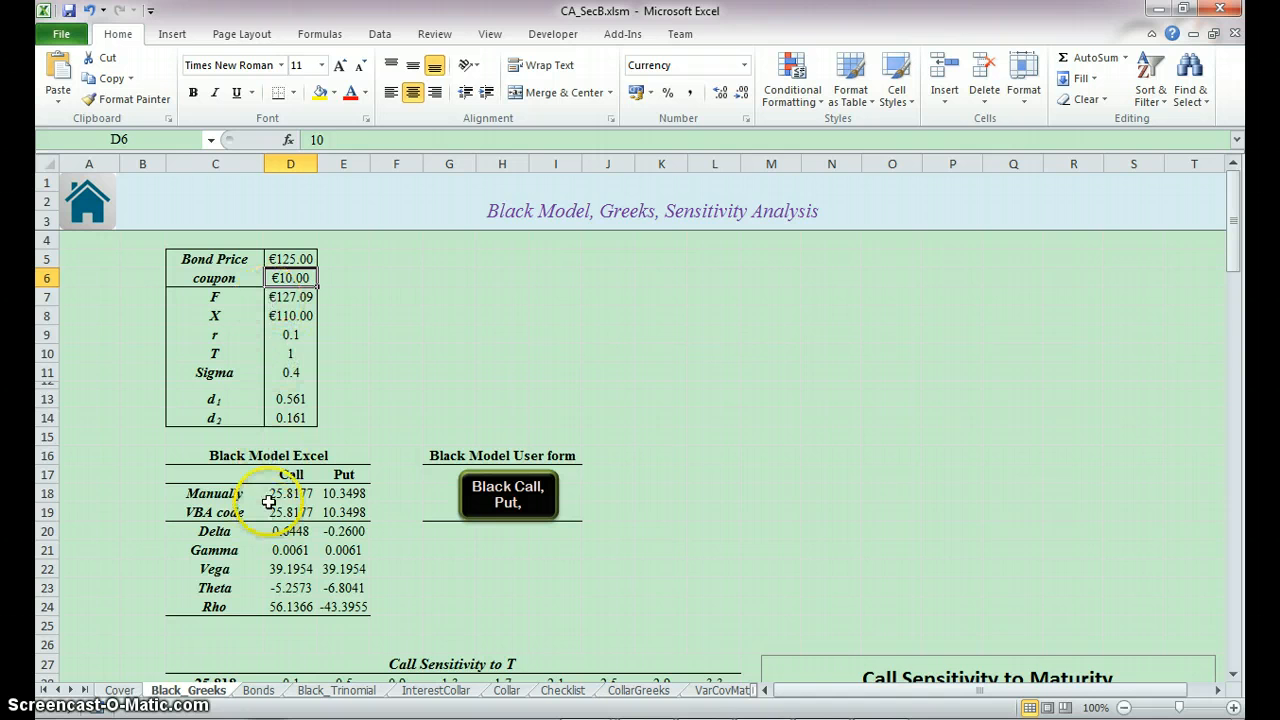
click(343, 493)
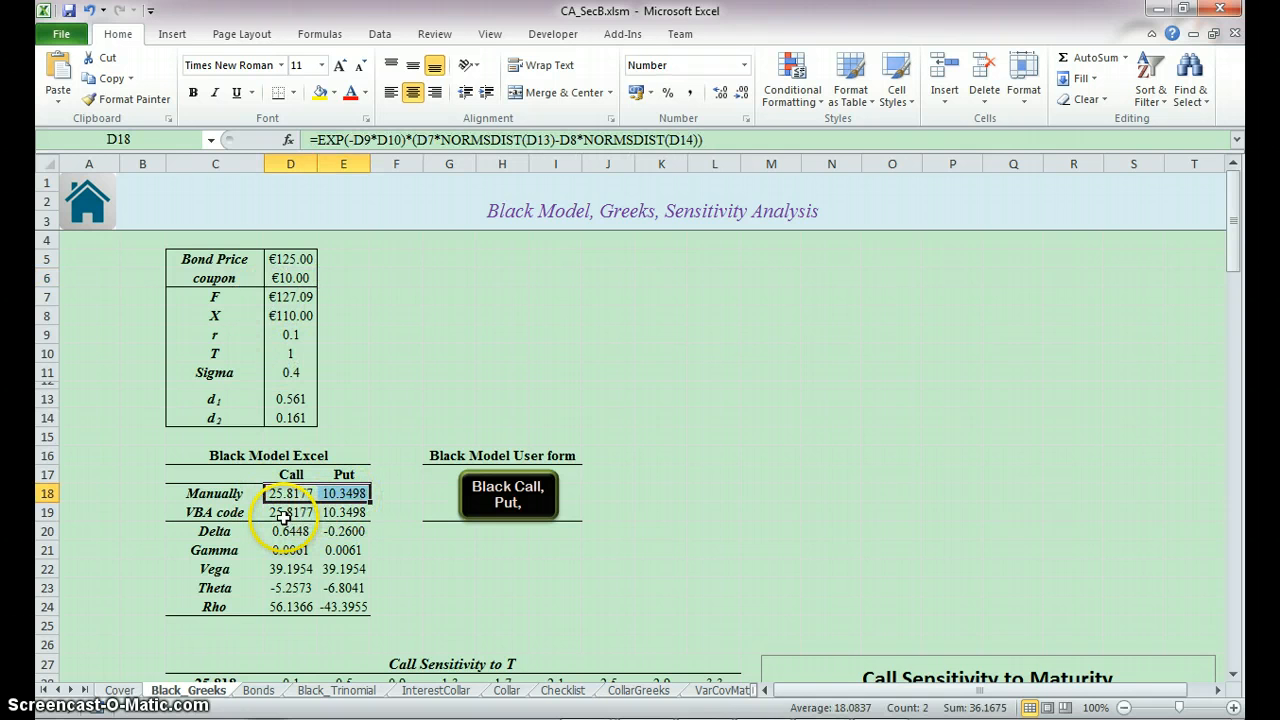
drag(290, 531, 344, 607)
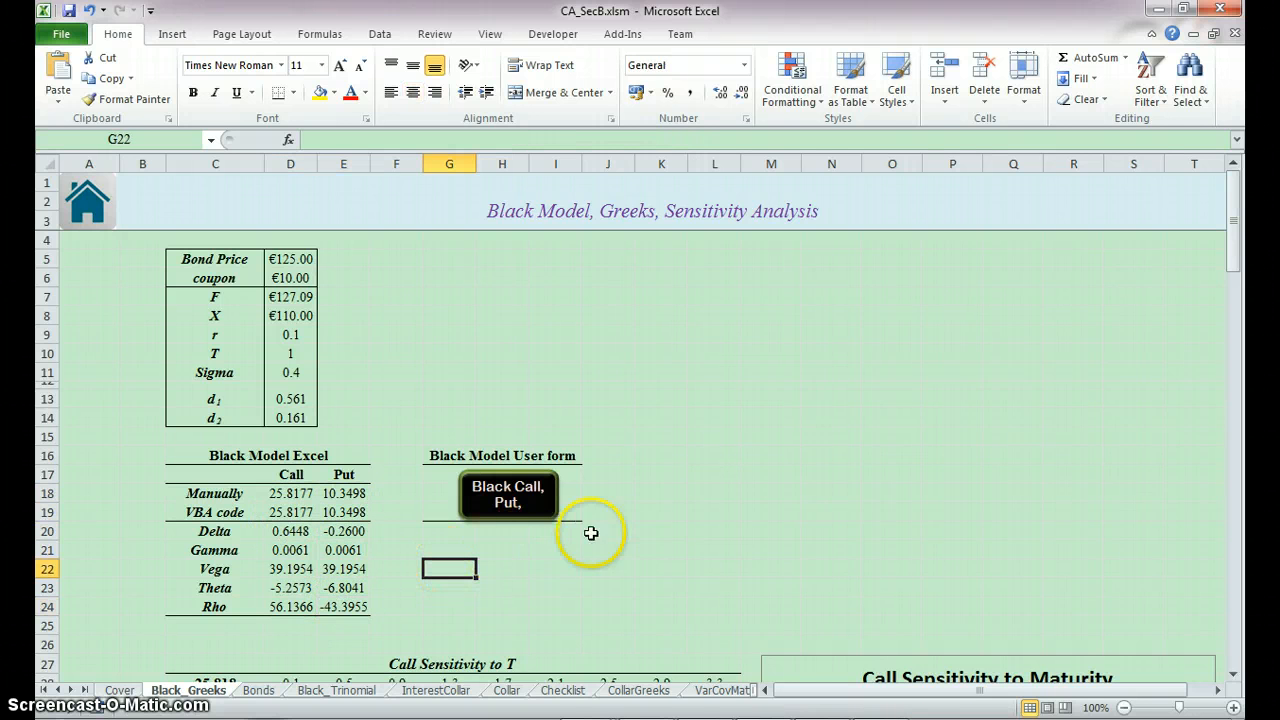
Run the Black Greeks calculator form with demo values to compute prices and Greeks
click(507, 494)
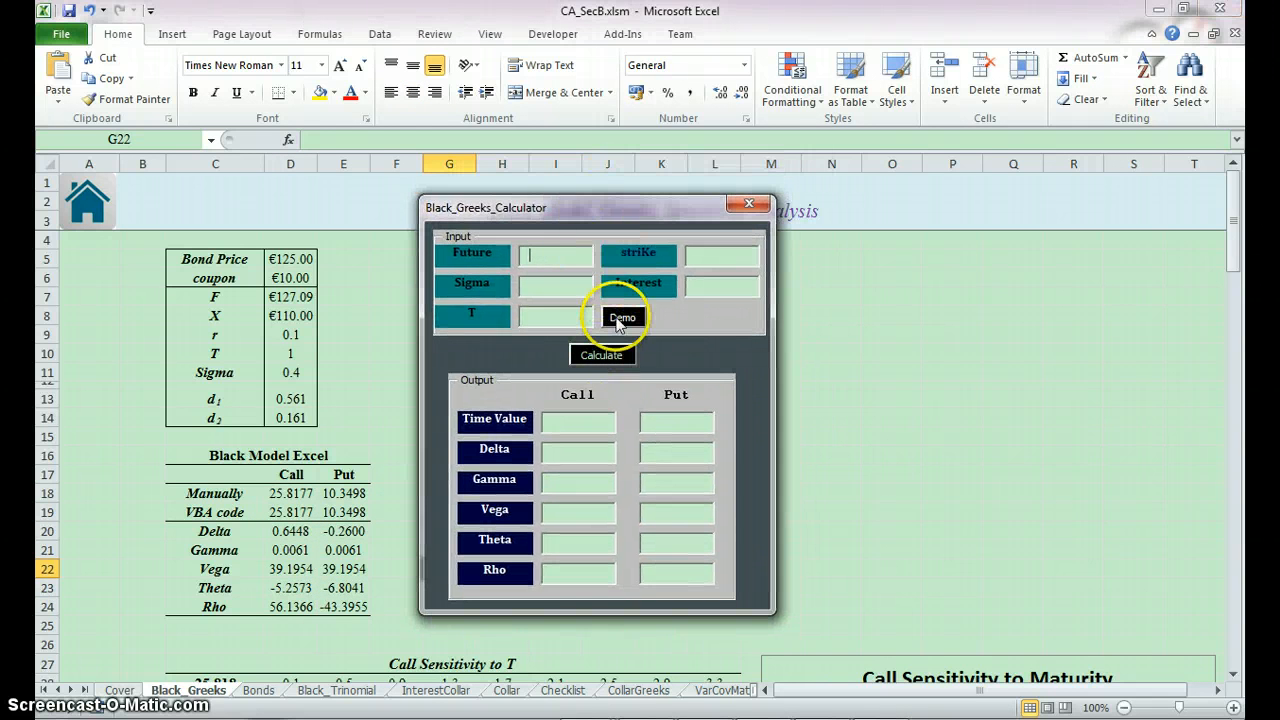
click(622, 317)
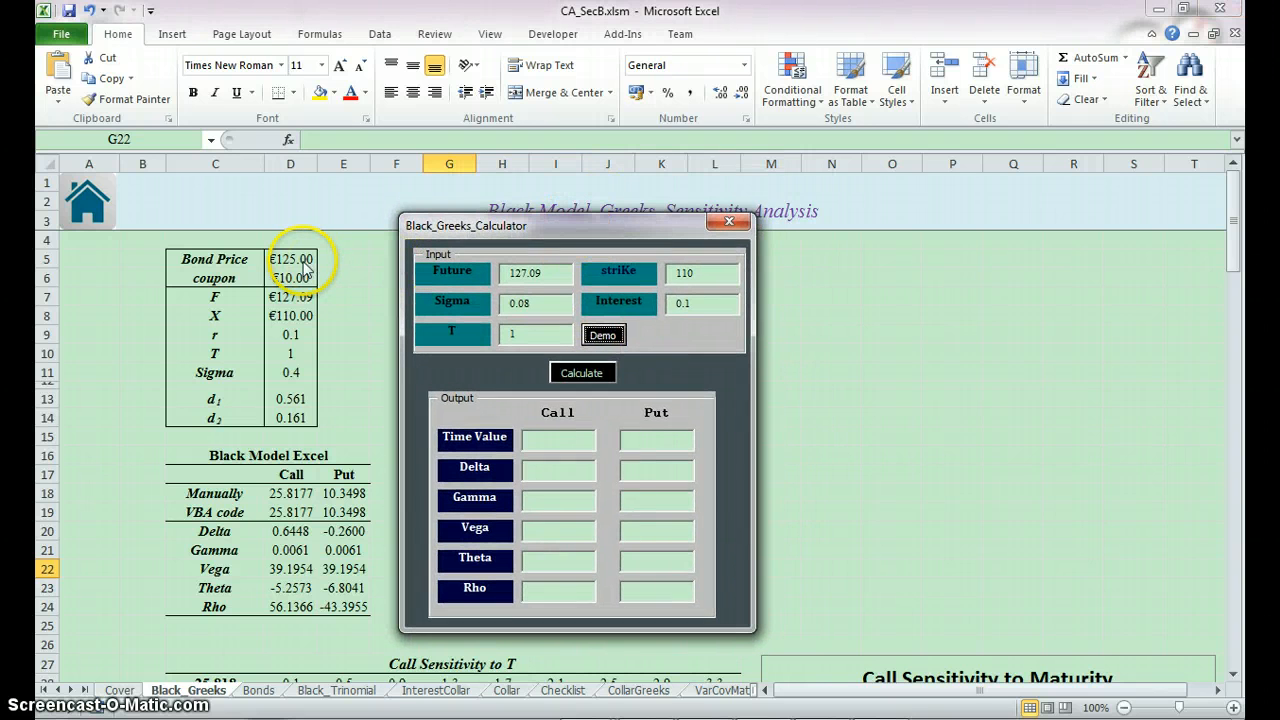
click(582, 372)
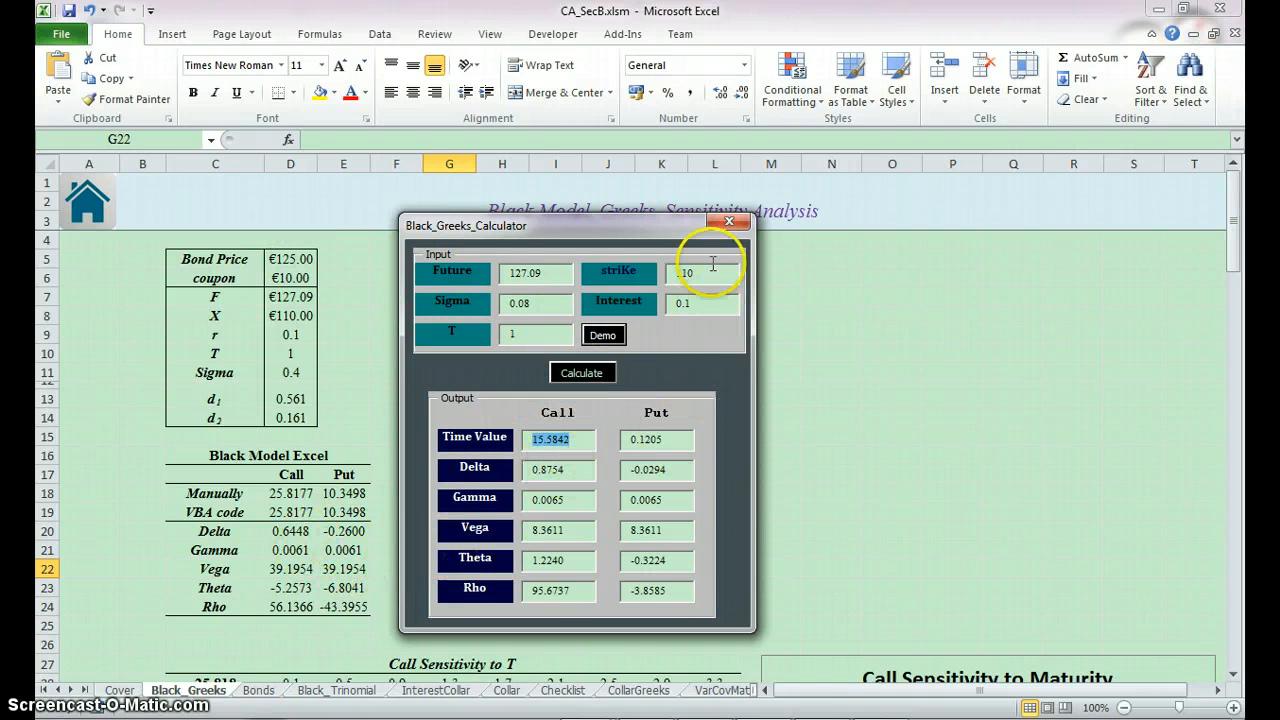
click(729, 221)
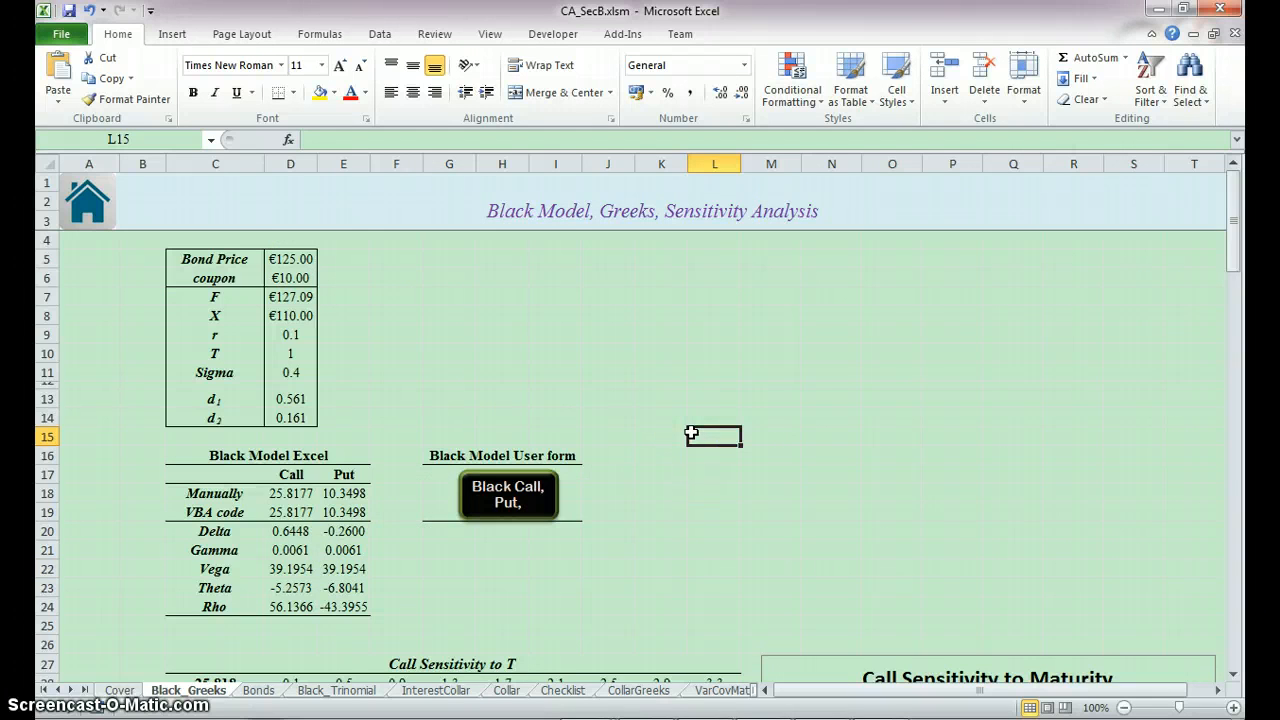
Inspect the 0.1 and 3.3 maturity headings and their series in the sensitivity chart
scroll(down, 3)
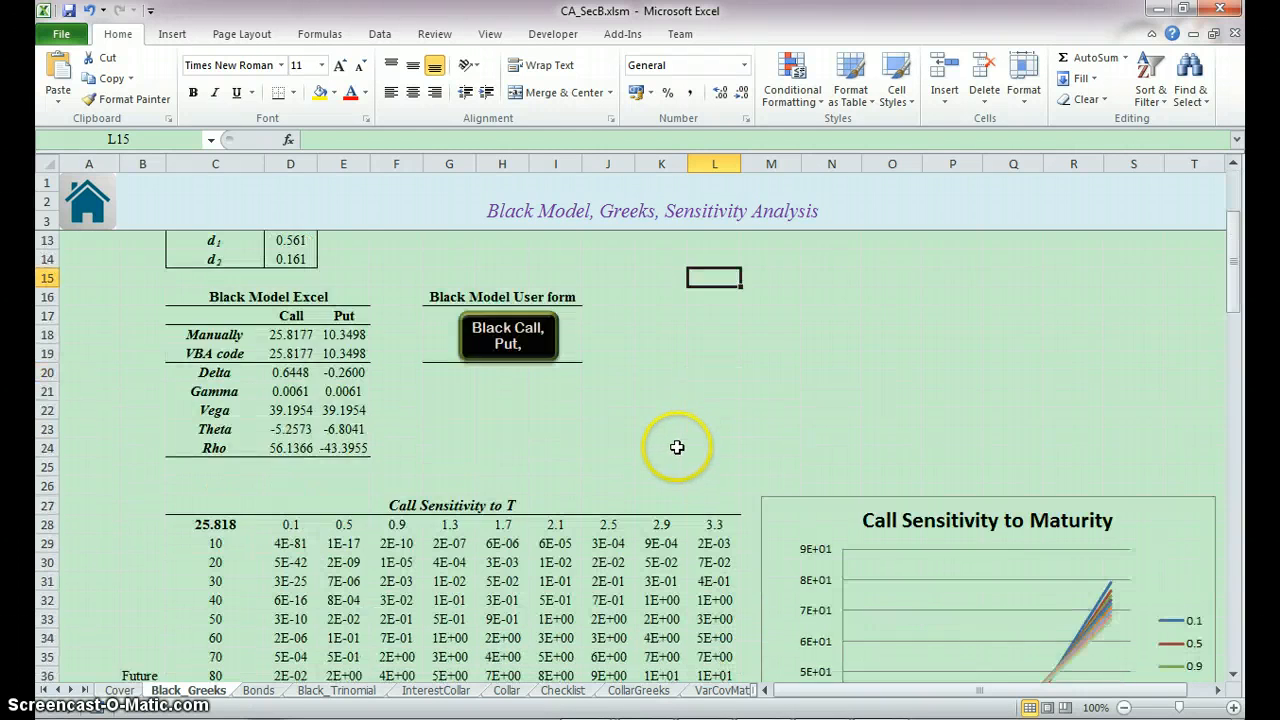
scroll(down, 3)
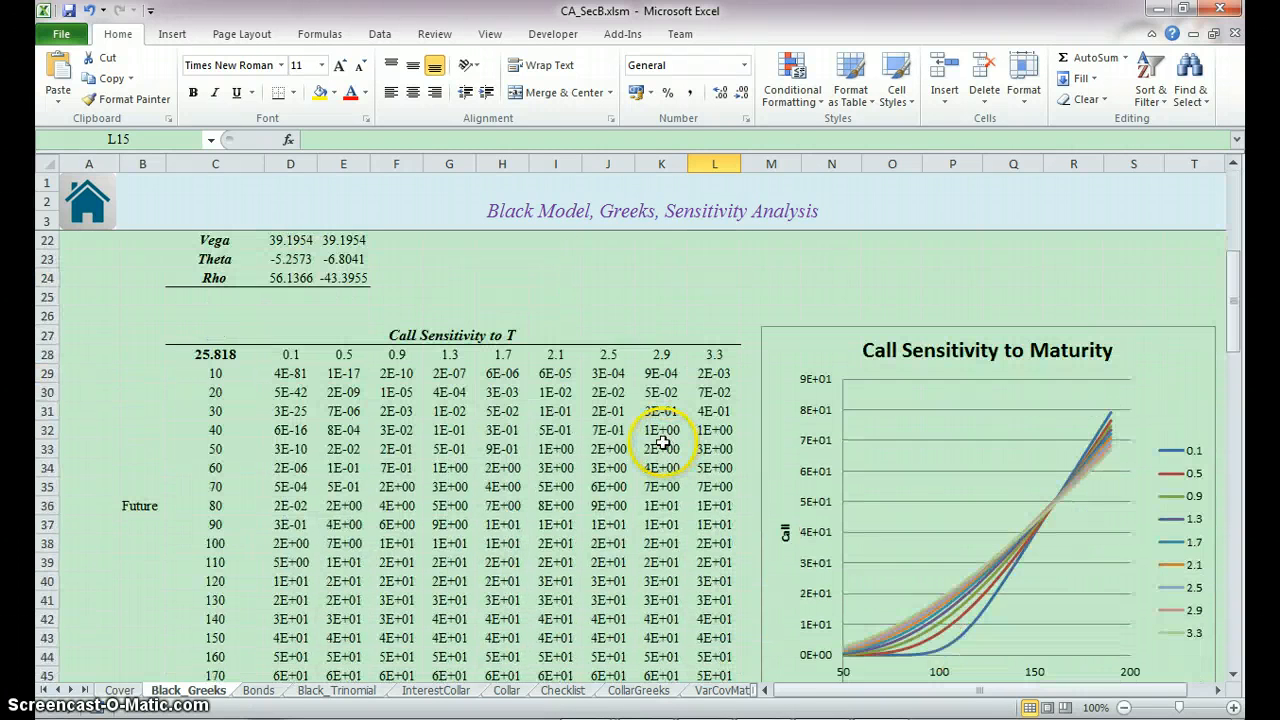
click(290, 354)
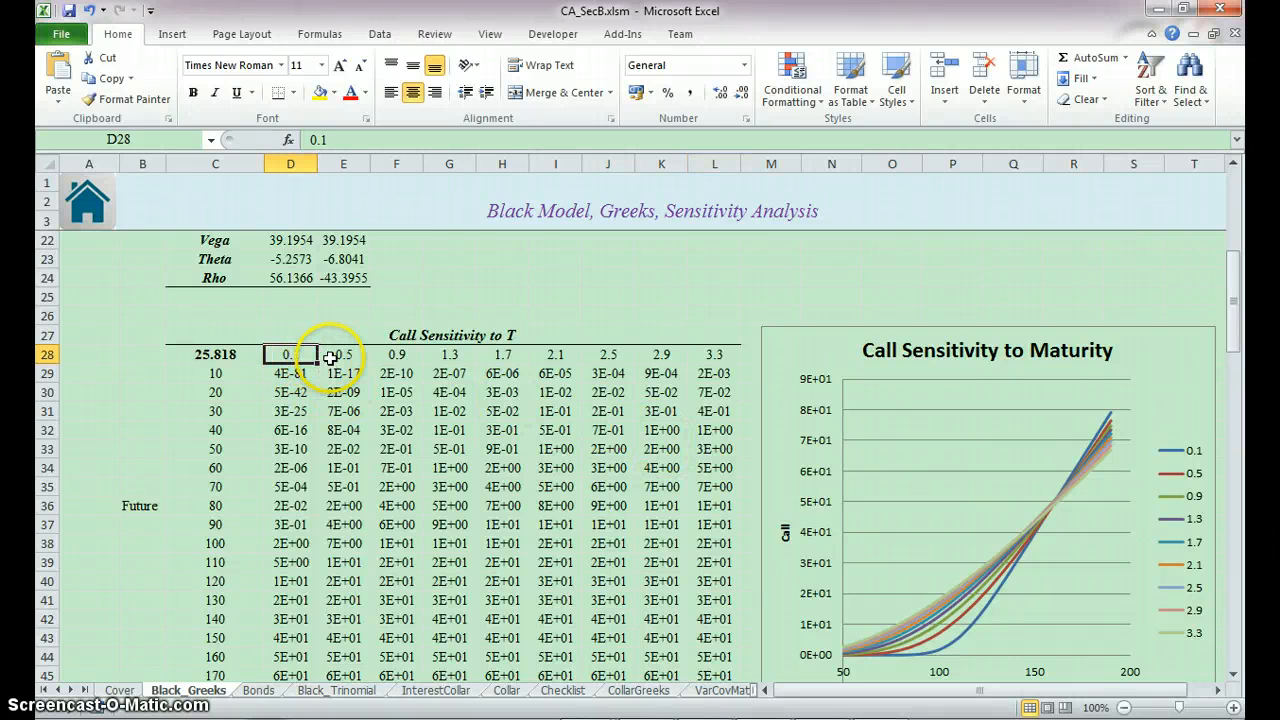
click(343, 354)
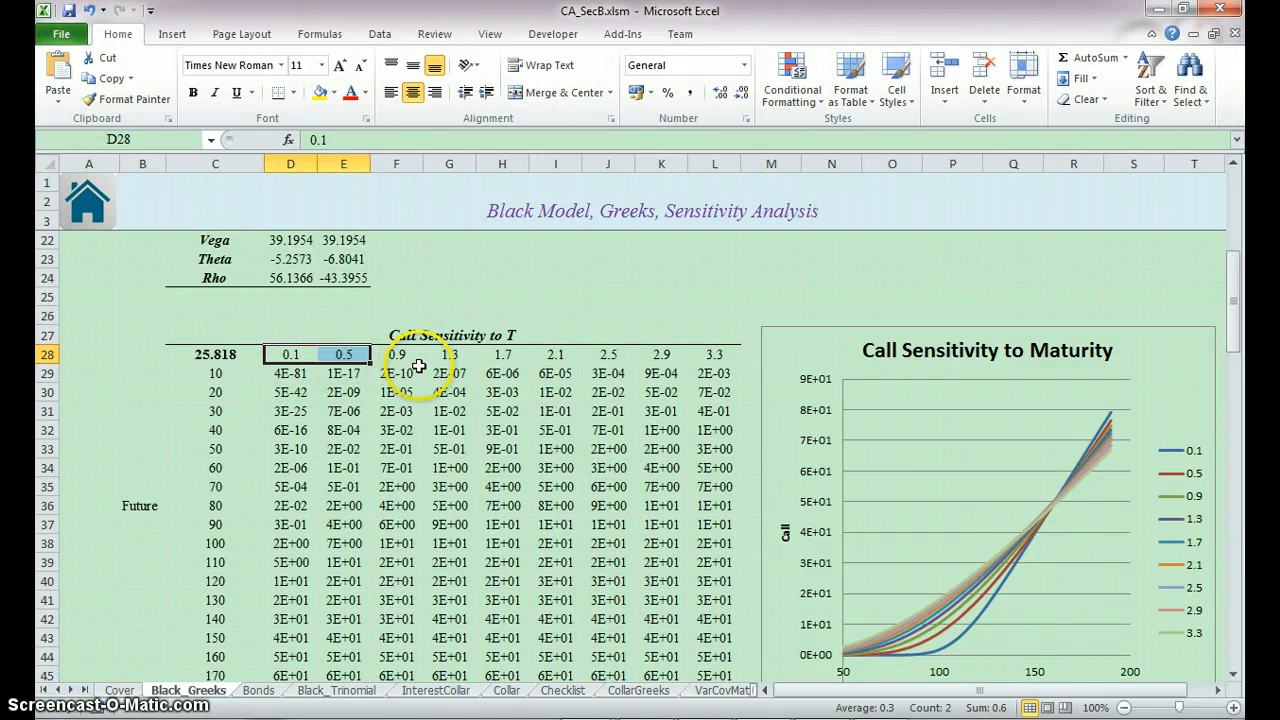
scroll(down, 3)
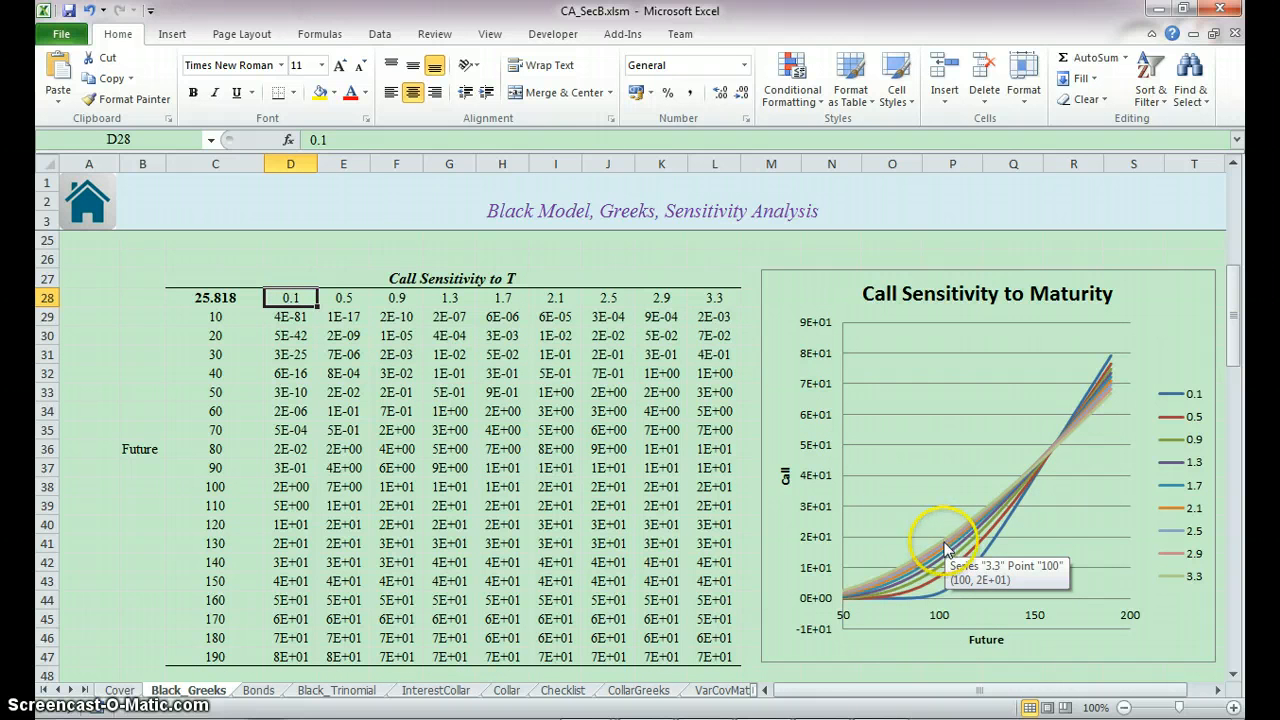
click(950, 570)
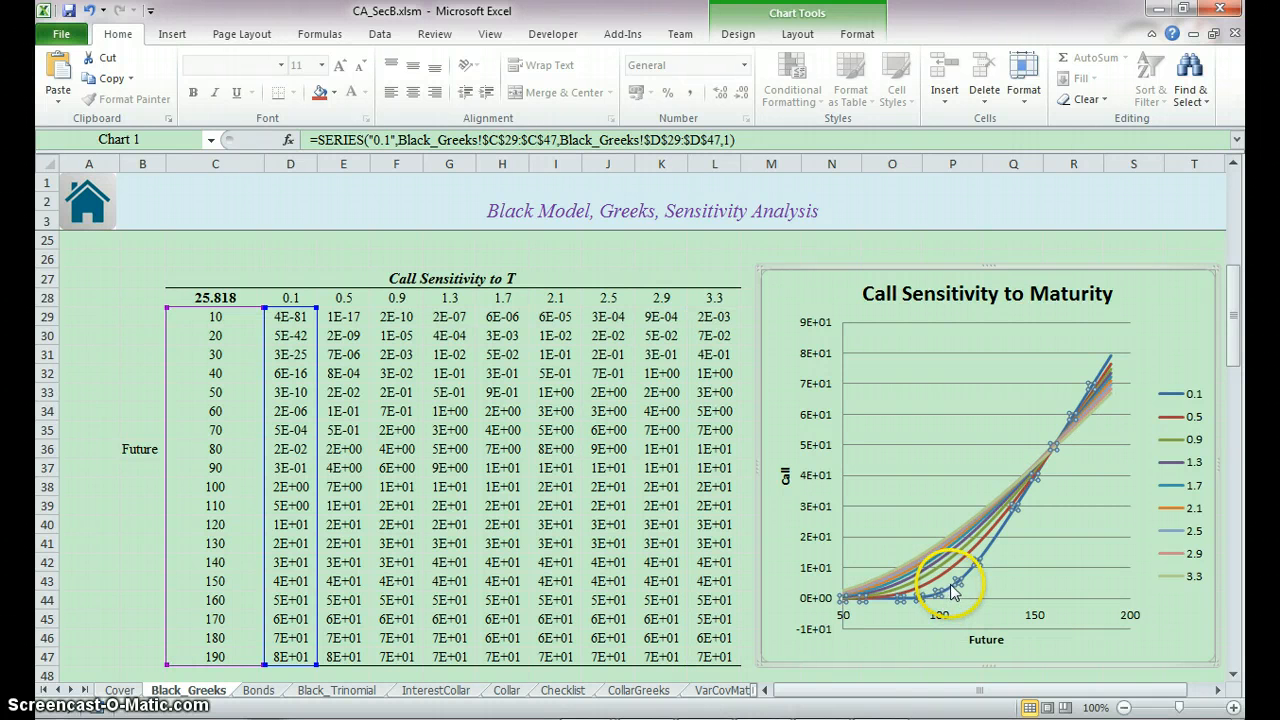
click(950, 545)
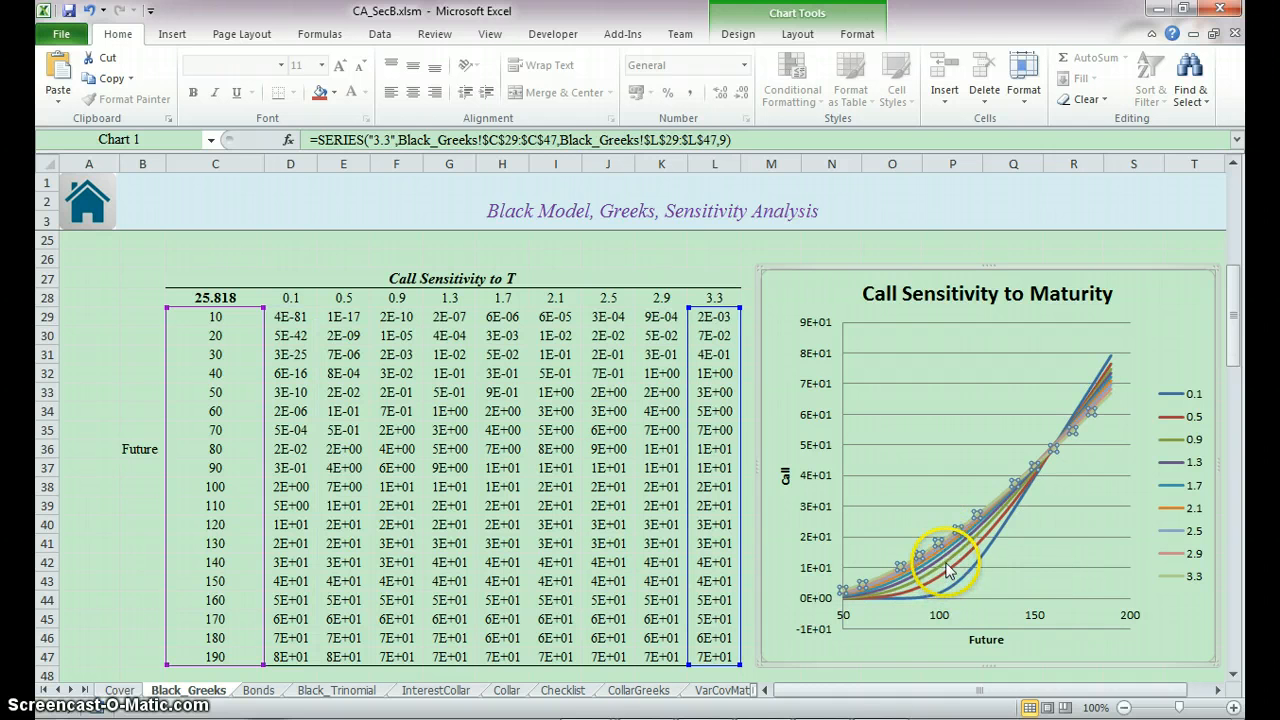
Change the Sigma input in D11 to 0.01
scroll(up, 3)
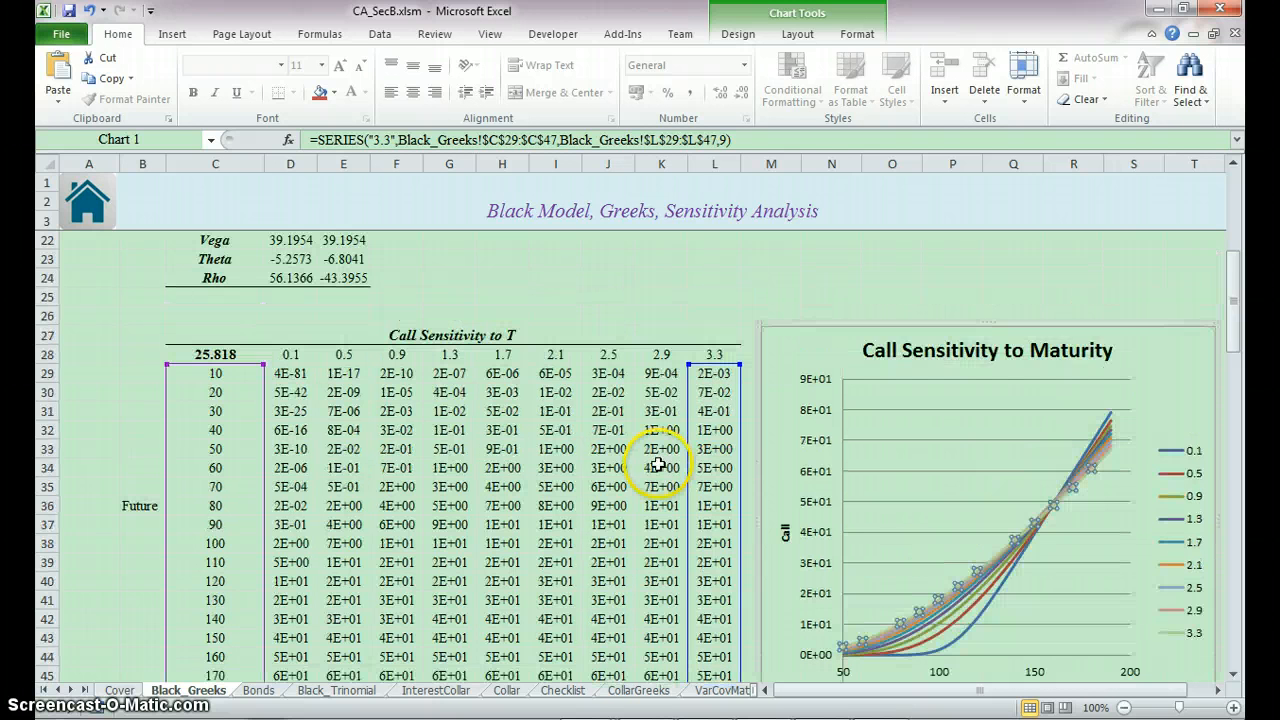
scroll(up, 3)
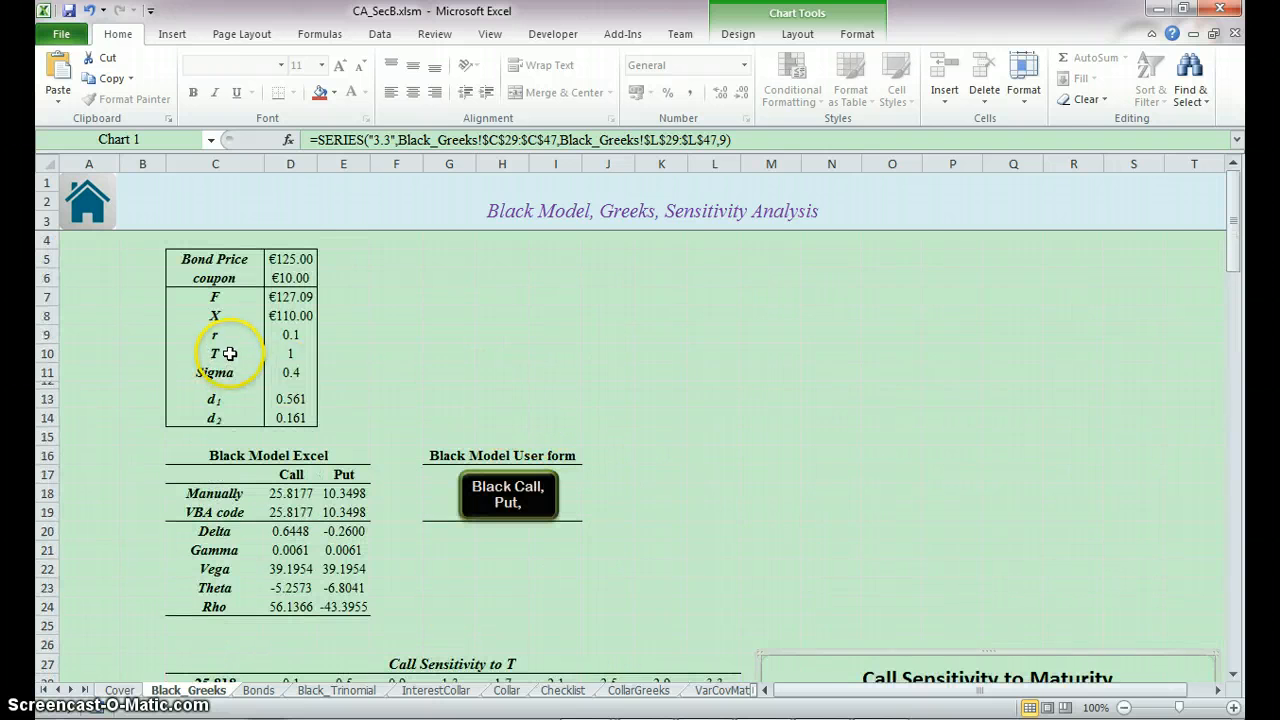
click(290, 372)
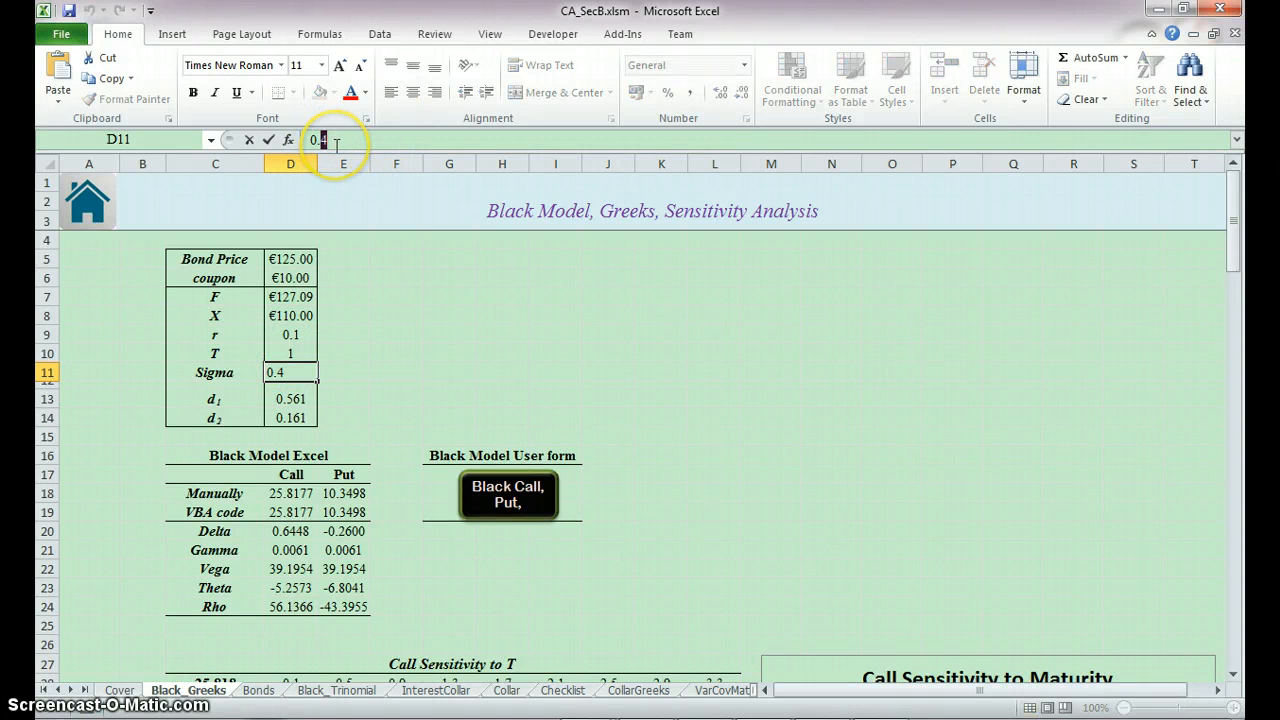
text(0.0)
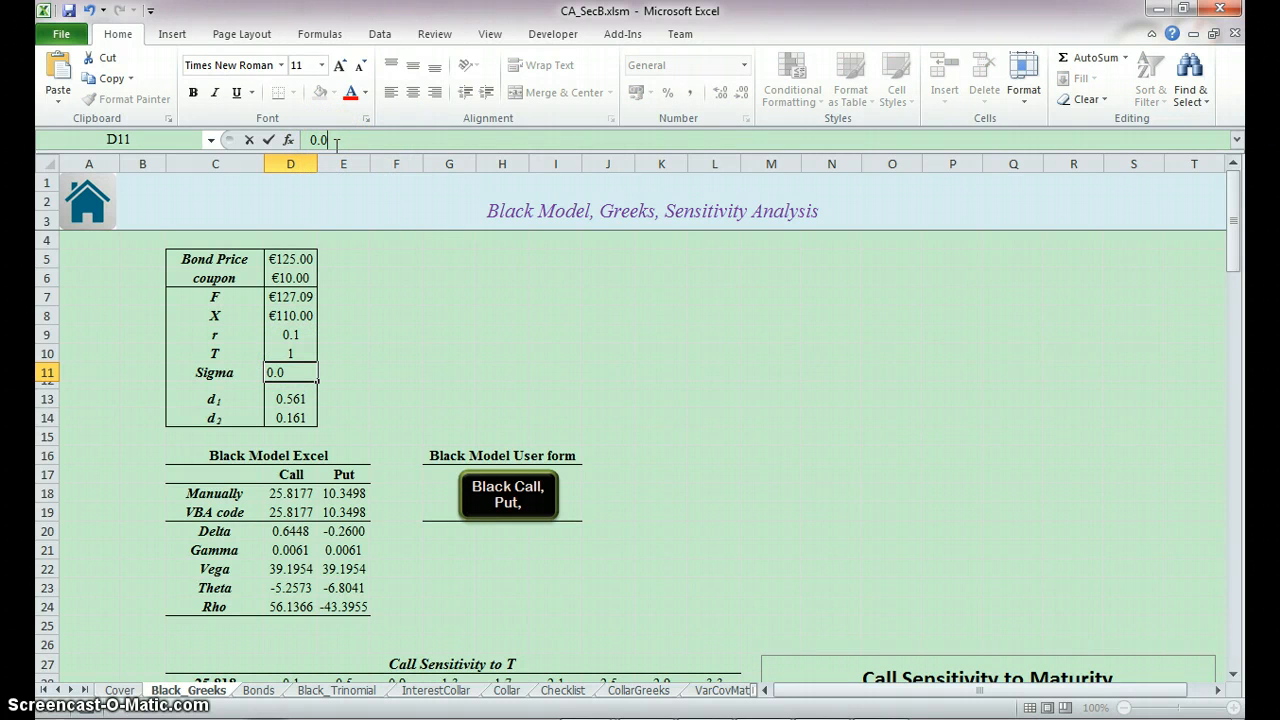
text(1)
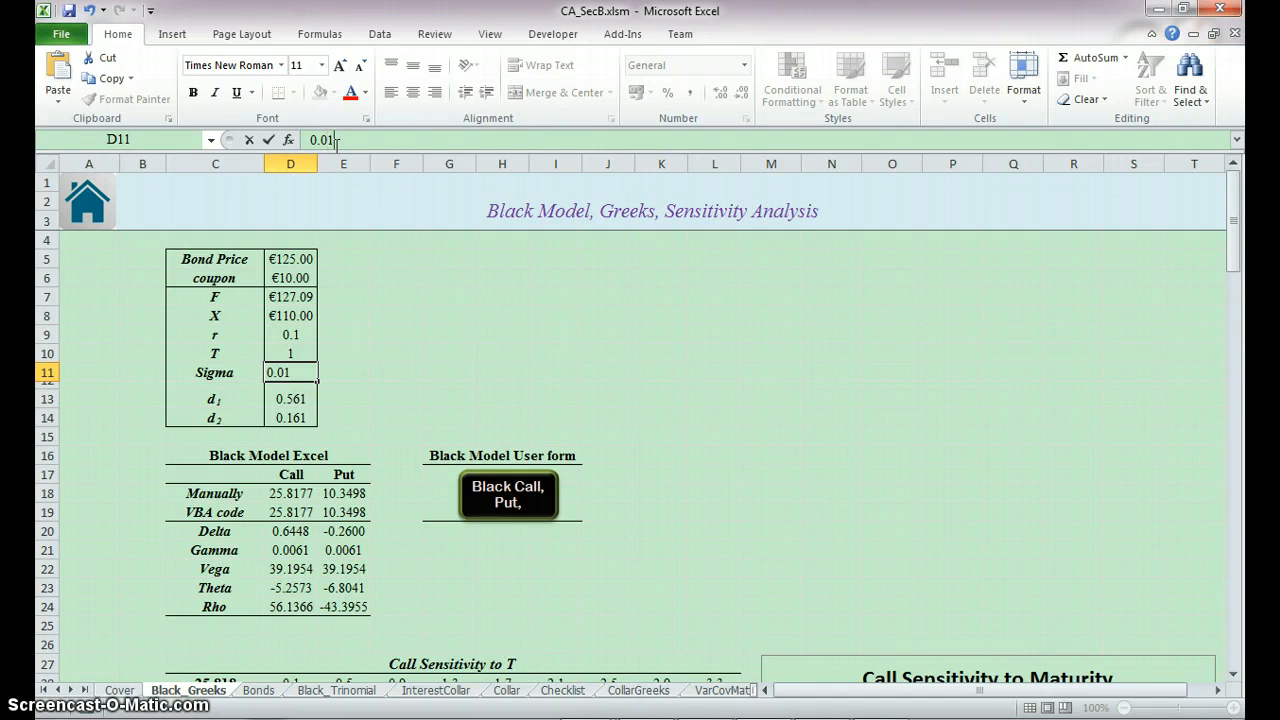
mouse_move(775, 483)
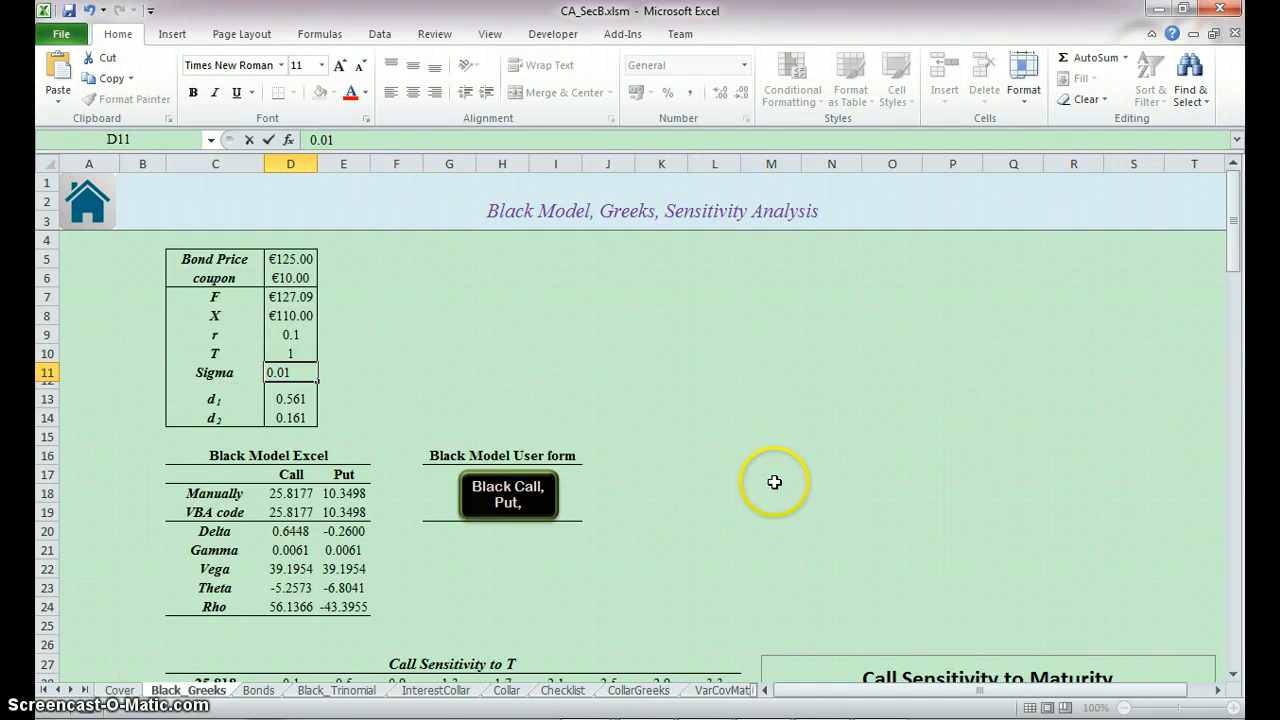
Return to the Call Sensitivity to T table and check the 0.1 curve's value at 110
scroll(down, 3)
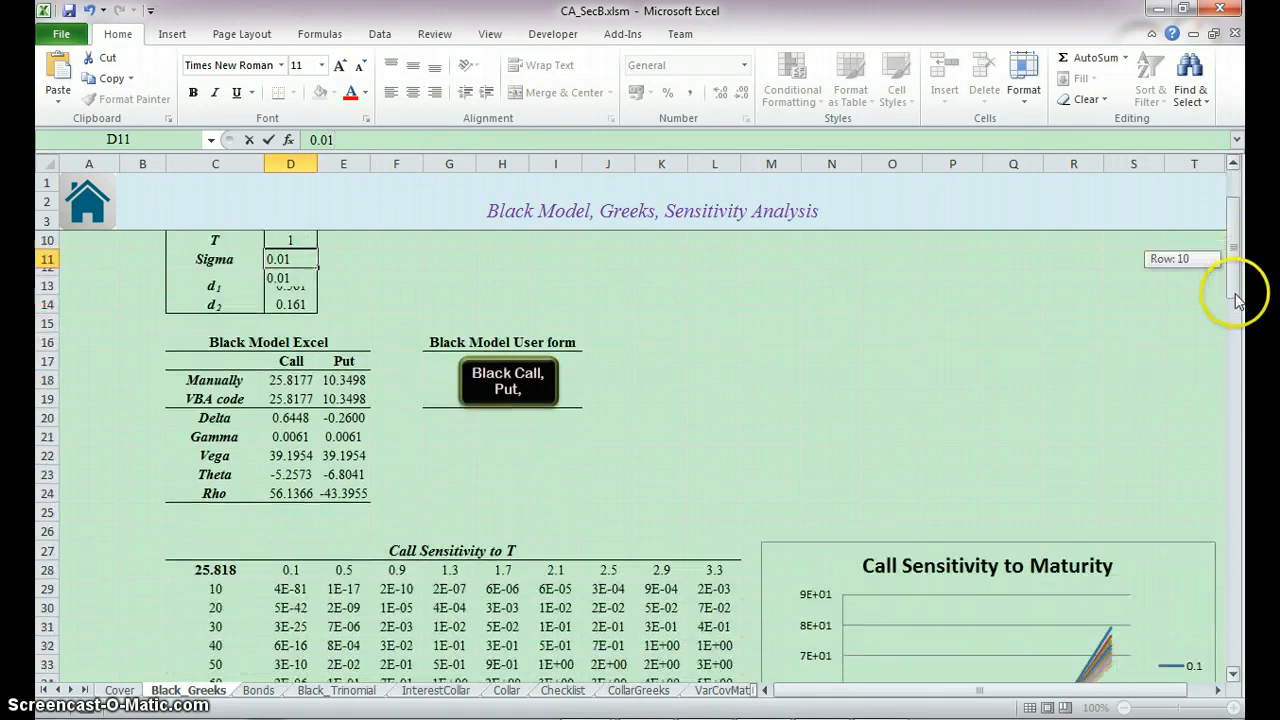
scroll(down, 3)
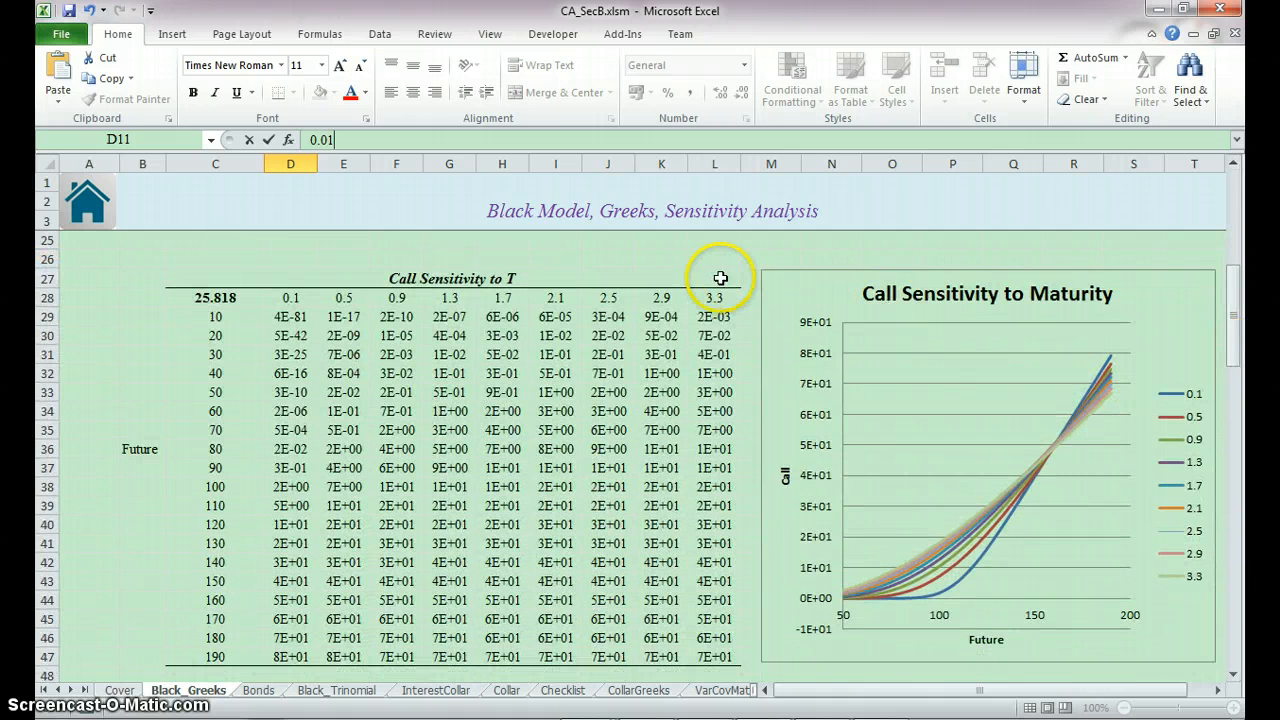
mouse_move(872, 360)
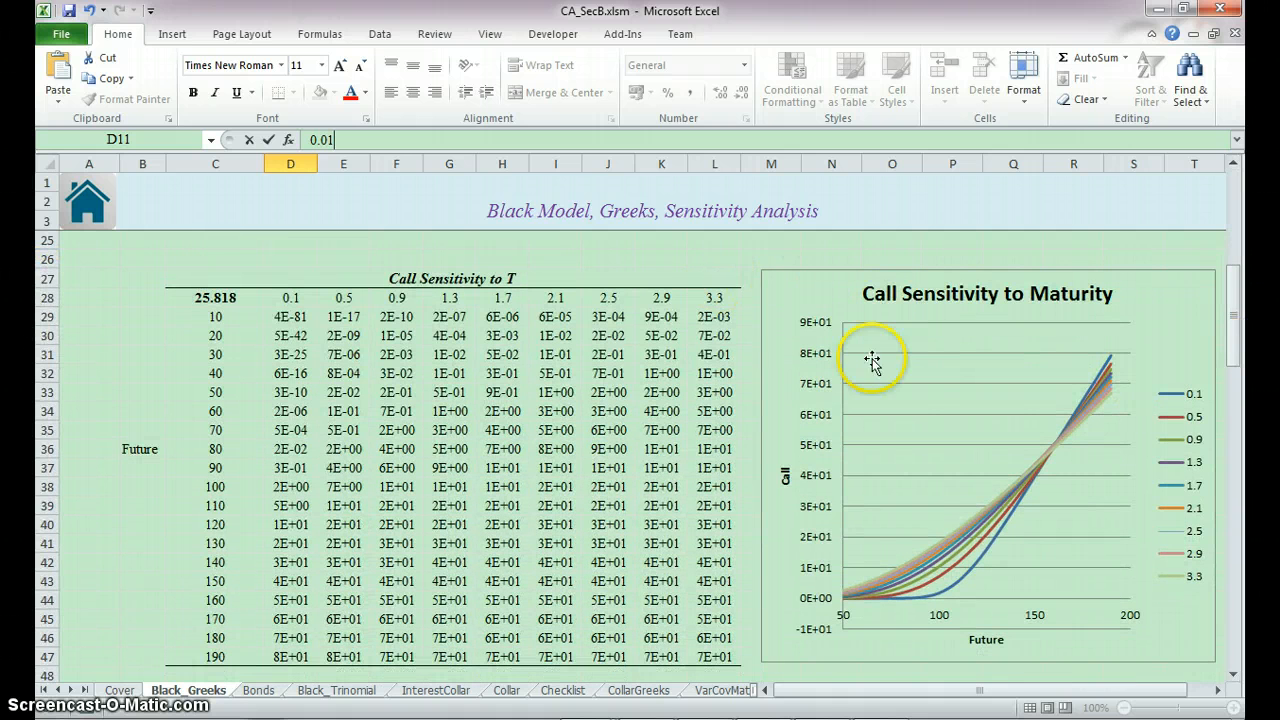
mouse_move(955, 588)
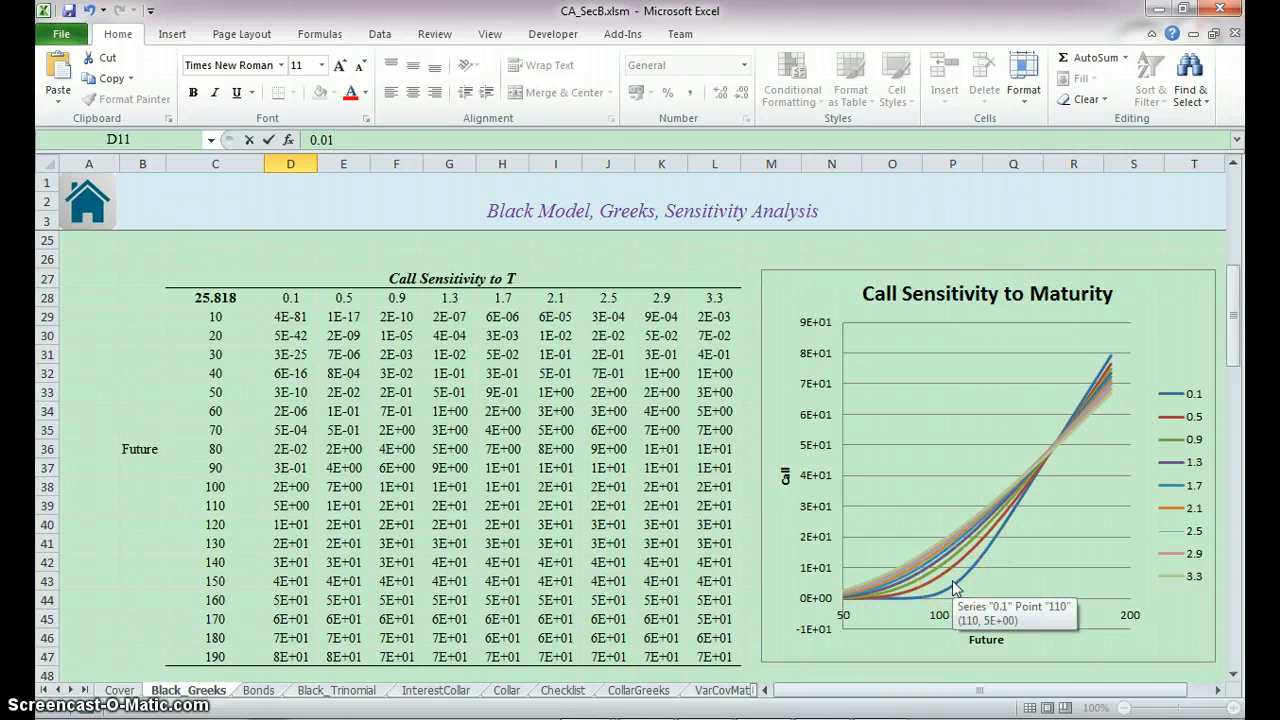
click(337, 140)
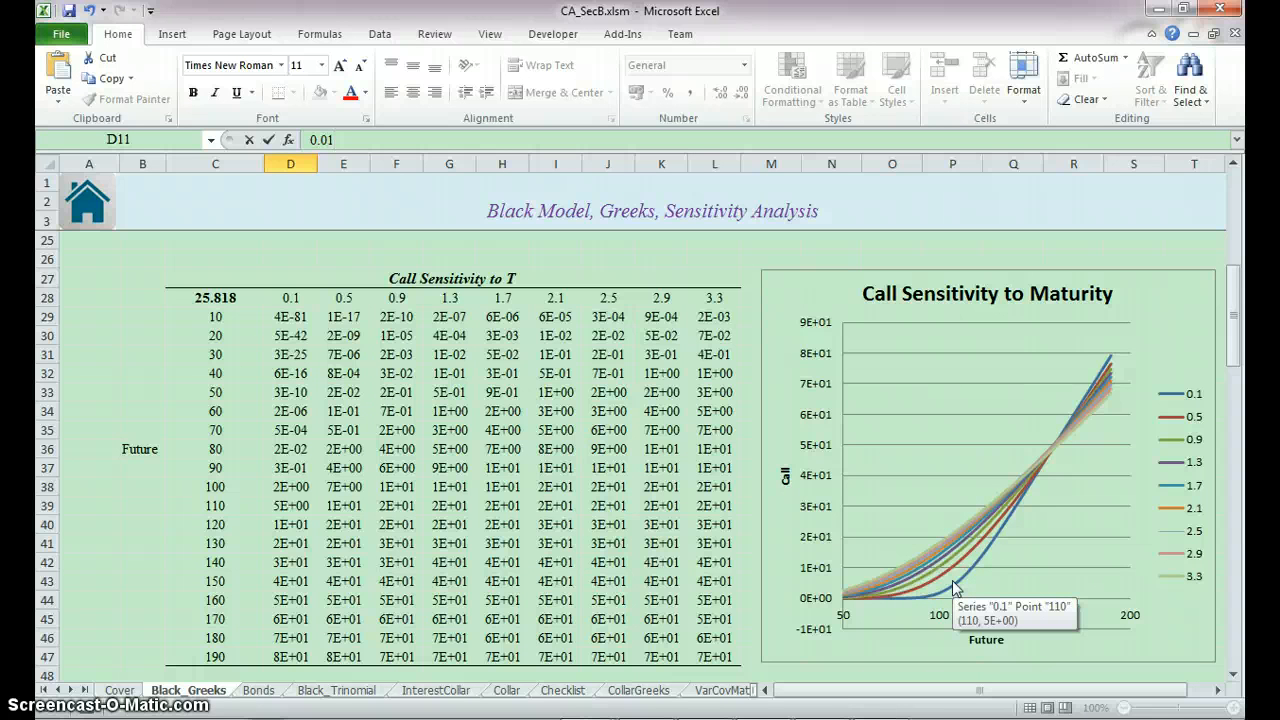
click(320, 140)
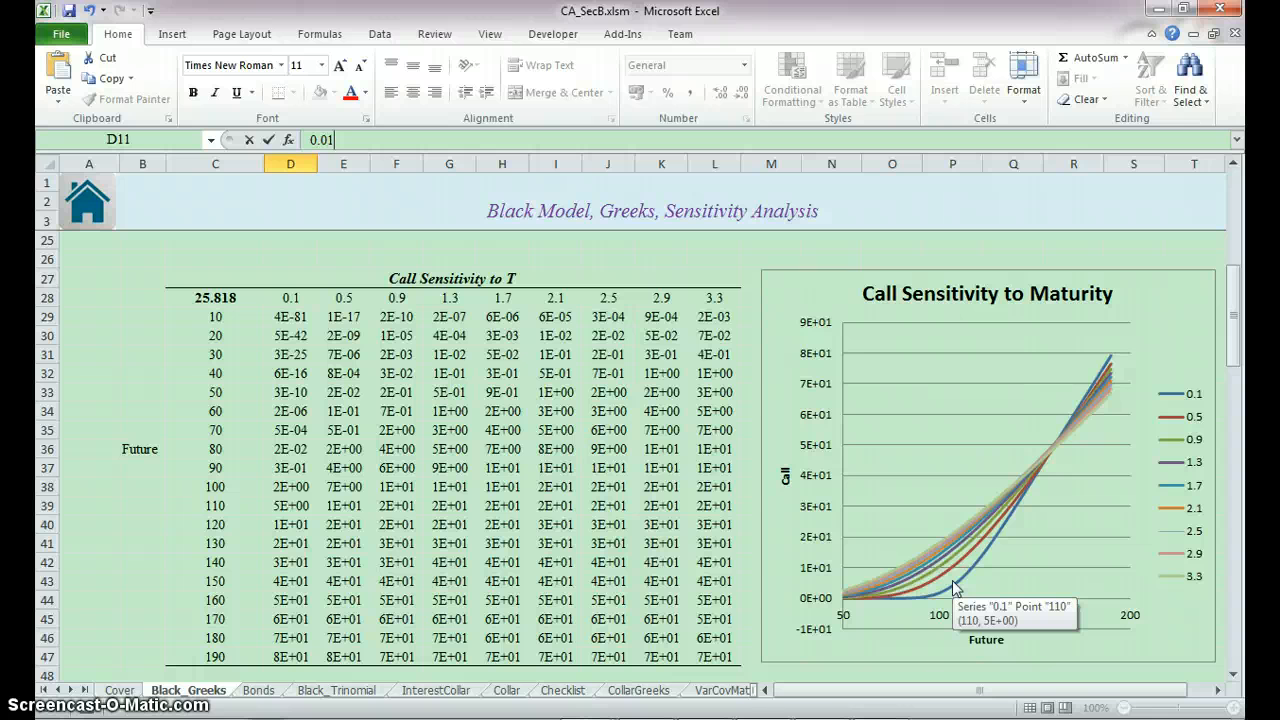
mouse_move(620, 370)
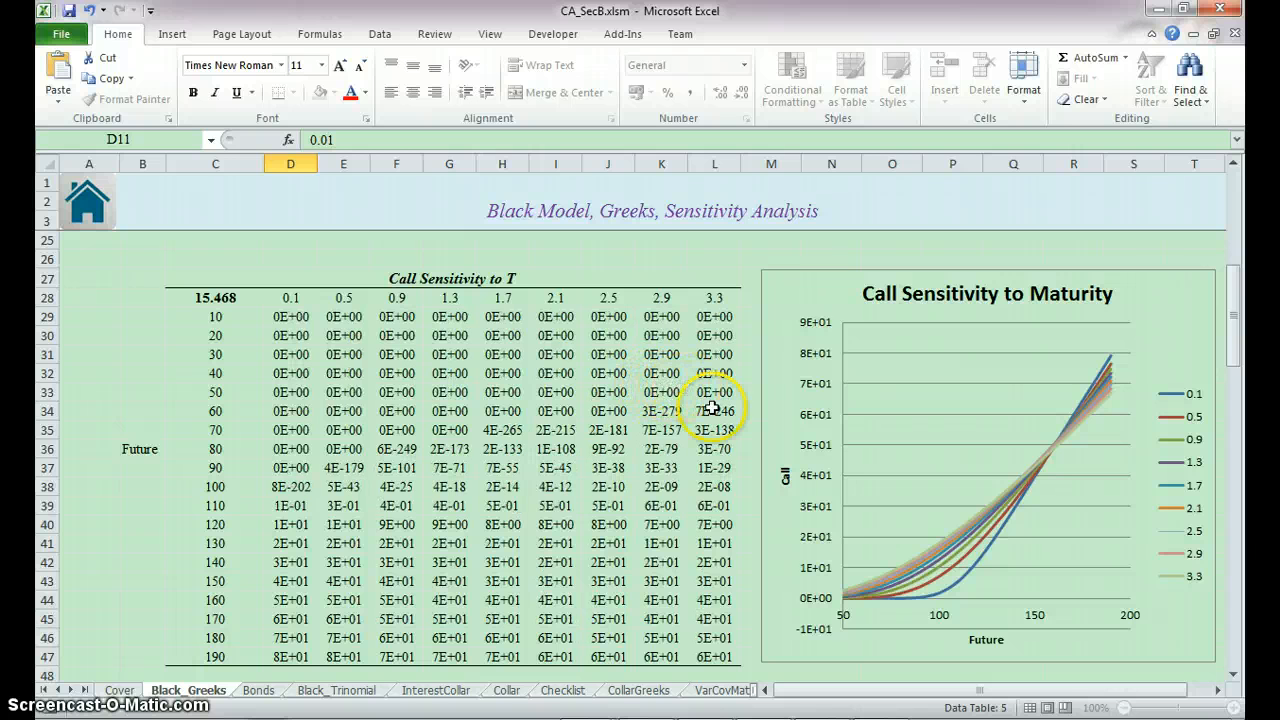
scroll(up, 3)
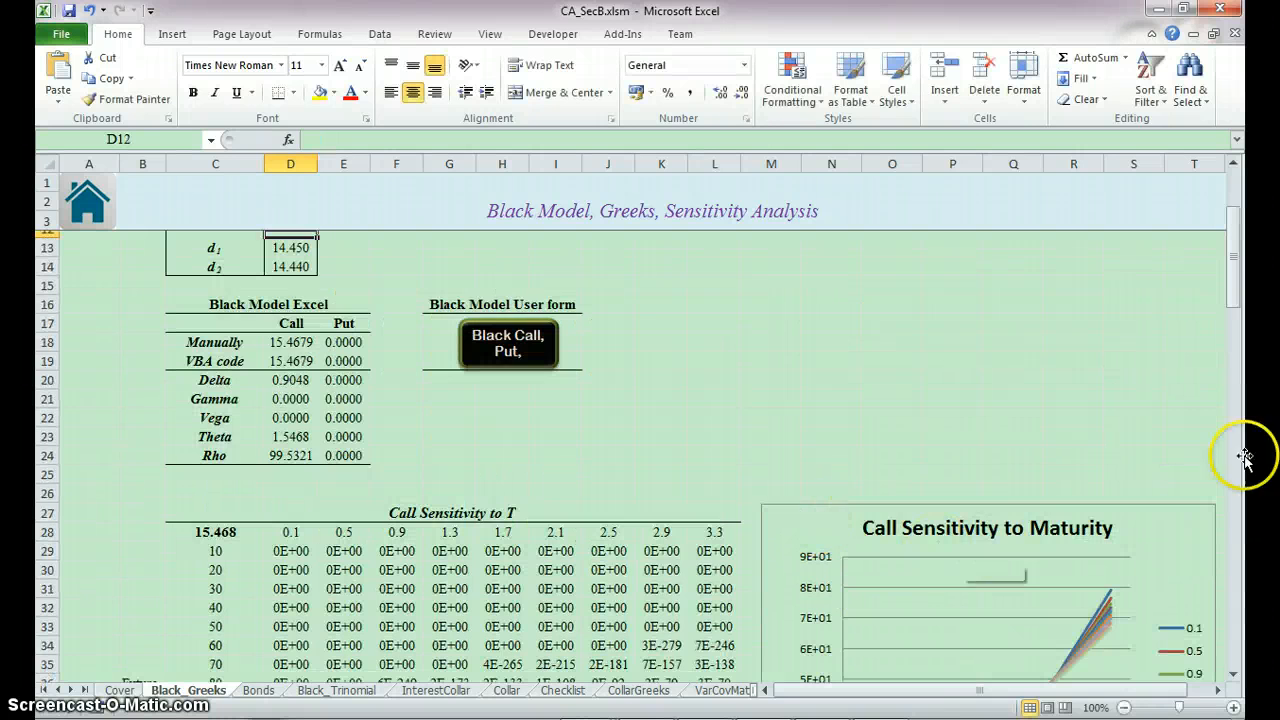
scroll(down, 3)
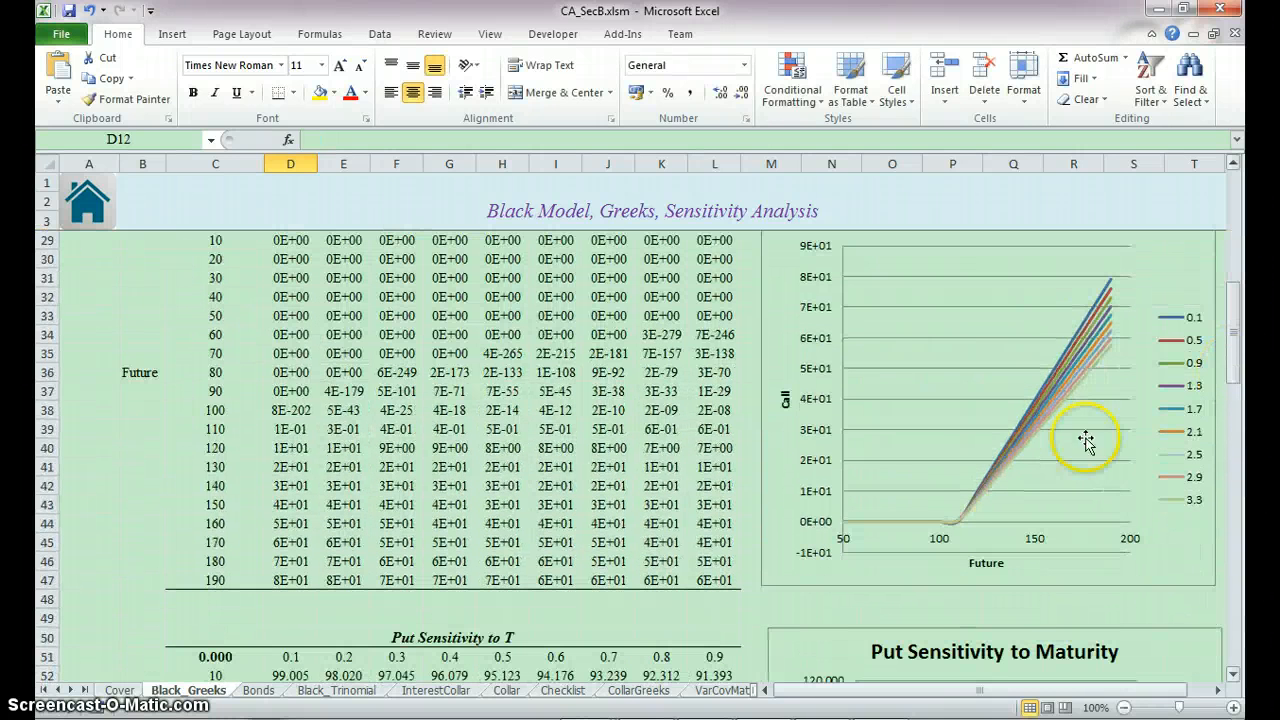
mouse_move(960, 527)
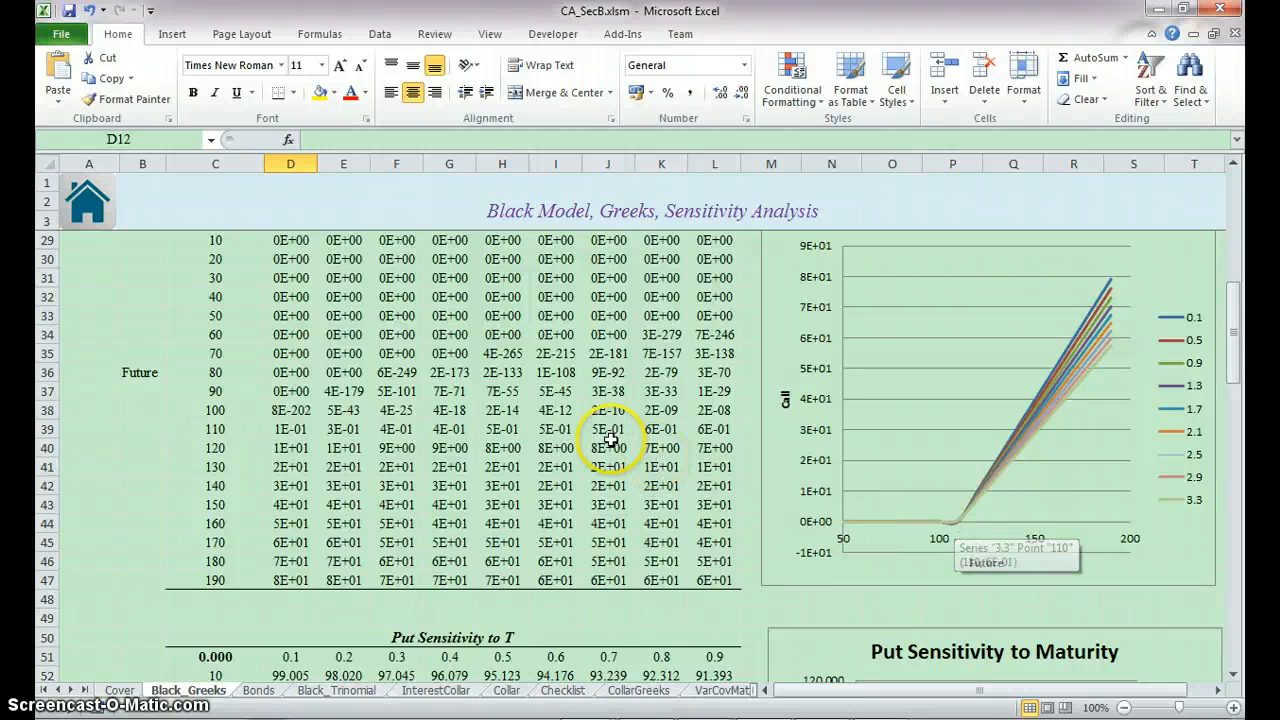
scroll(up, 3)
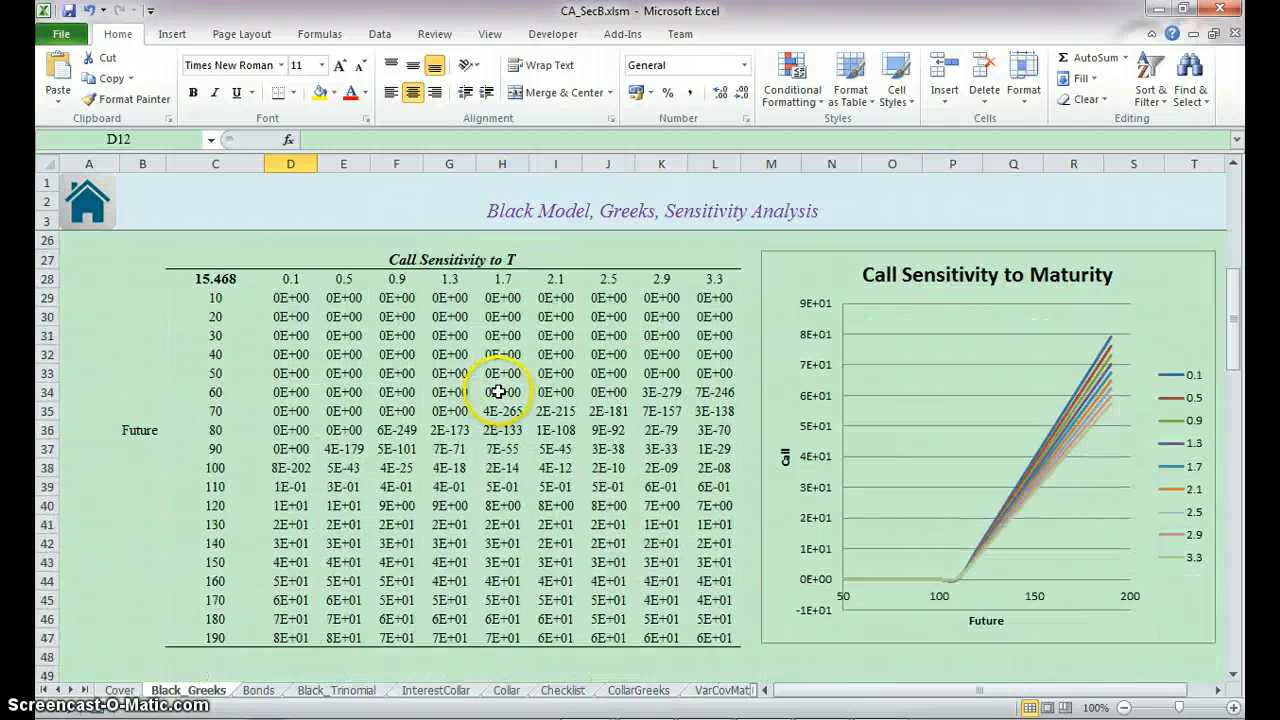
Bring the volatility sensitivity table into view and inspect G78's {=TABLE(D11,D7)} formula
scroll(down, 3)
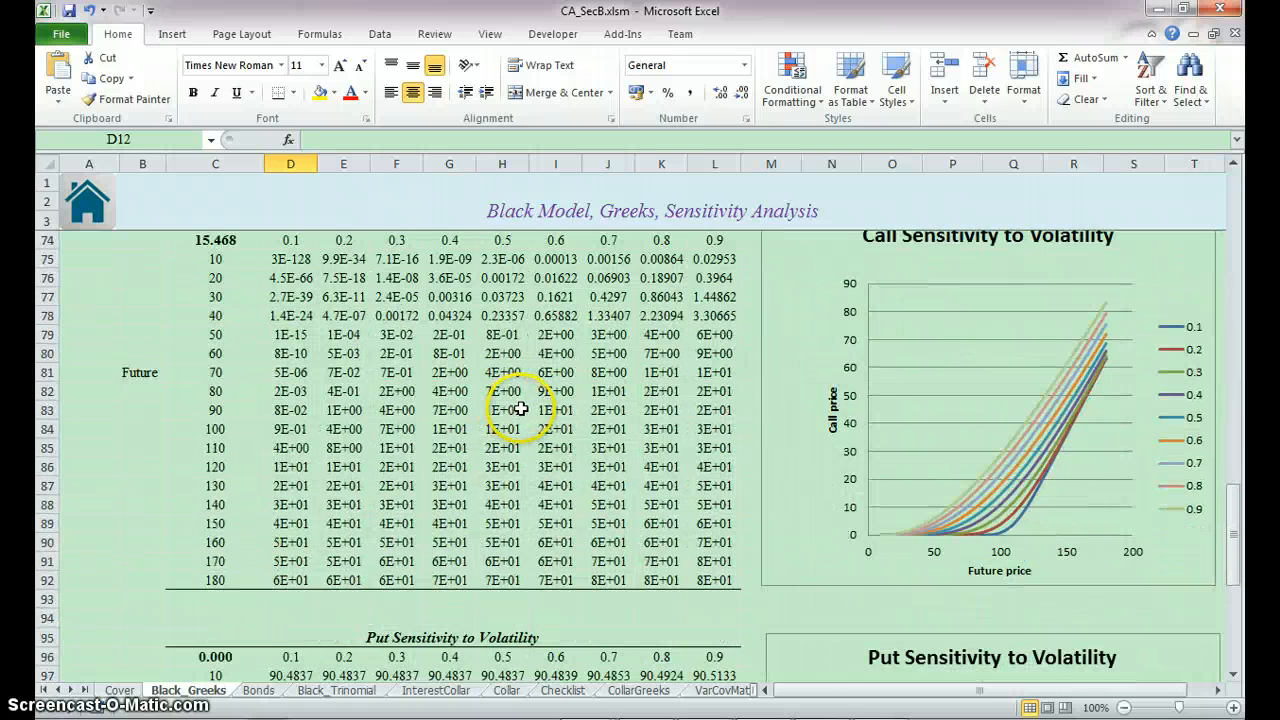
scroll(up, 3)
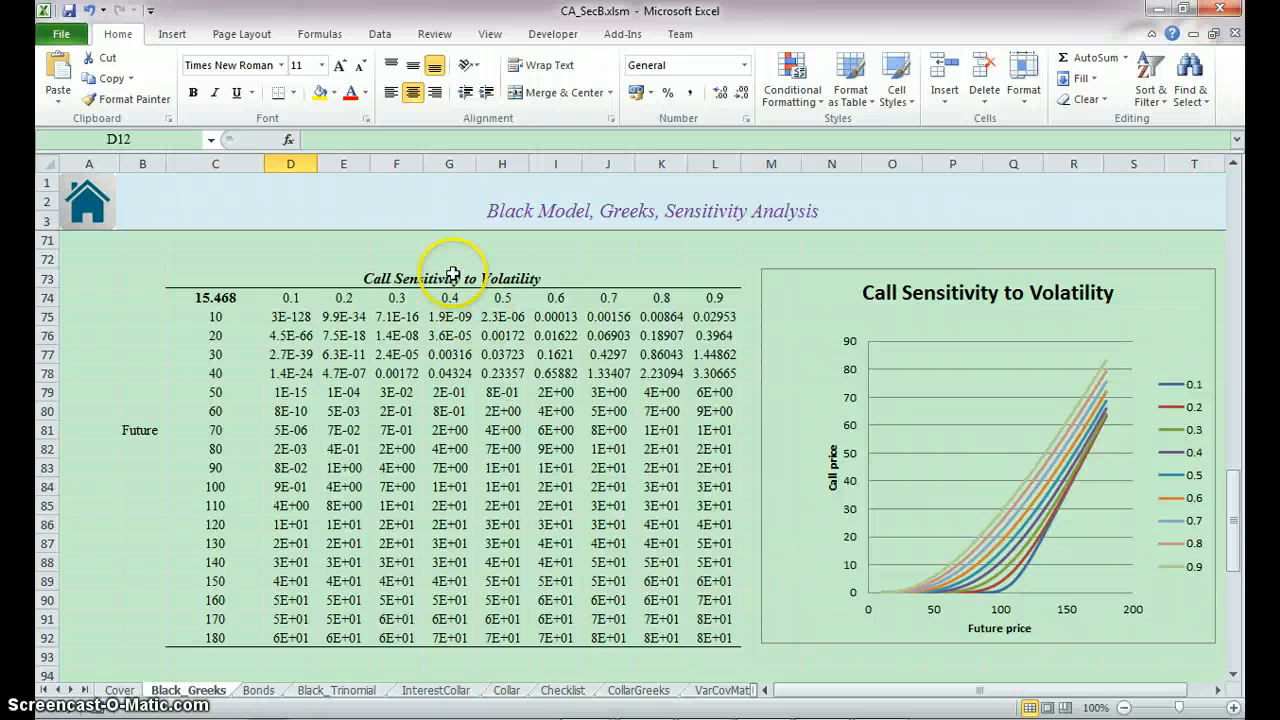
click(451, 278)
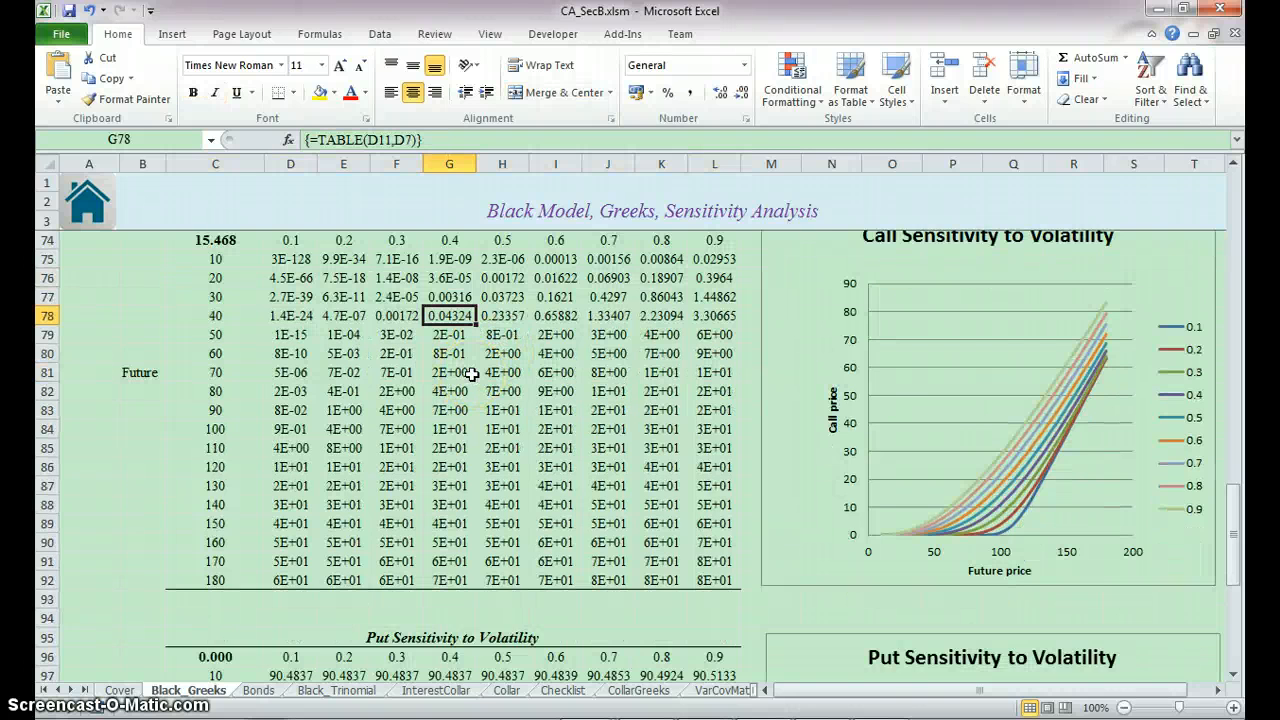
scroll(up, 3)
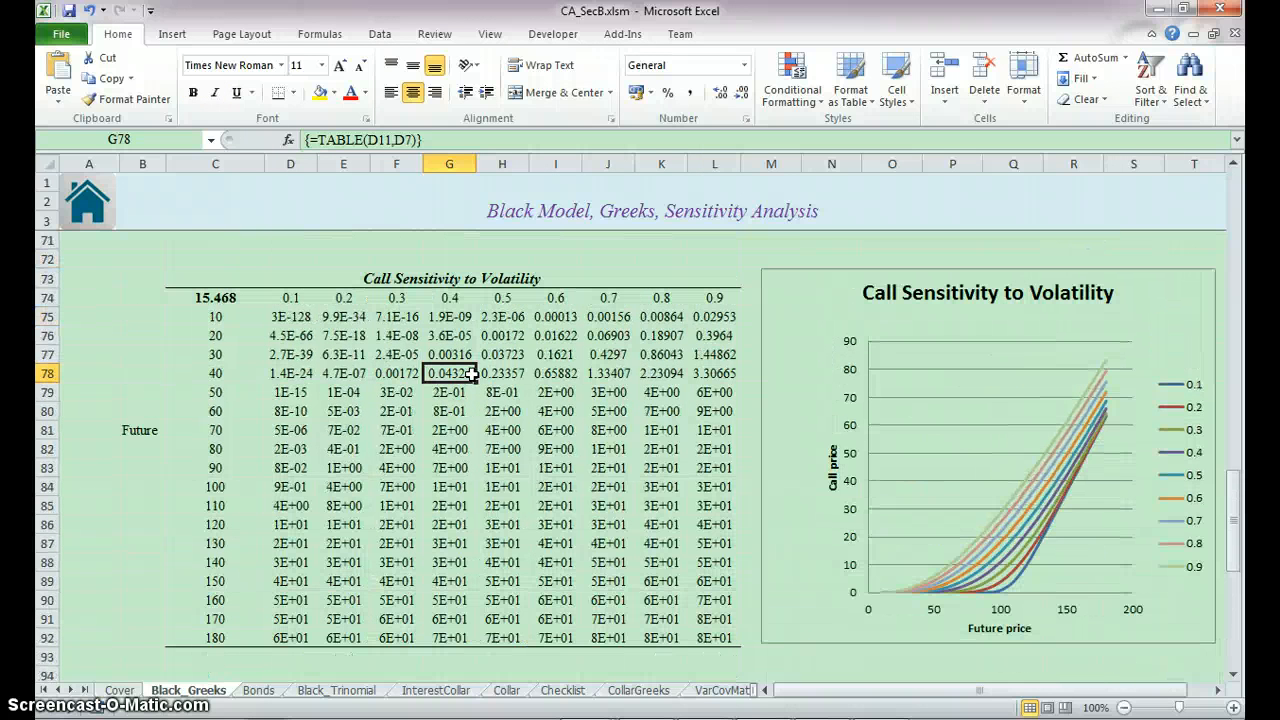